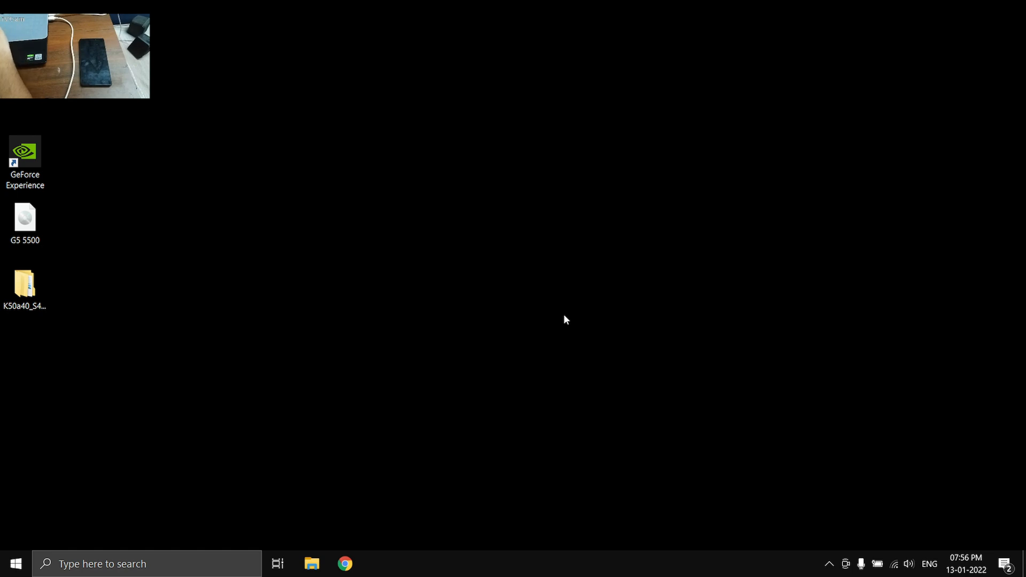
mouse_move(6, 318)
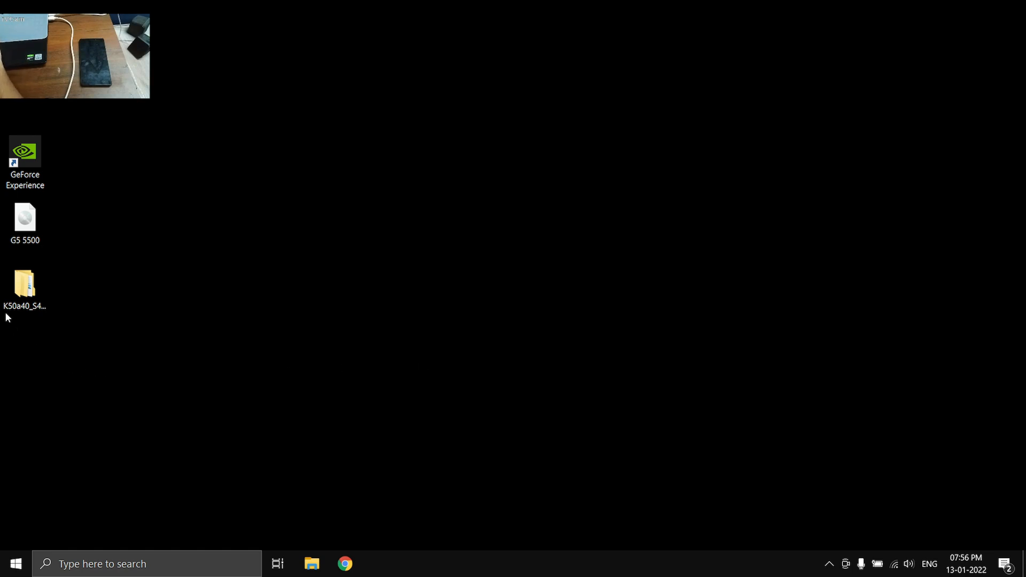
Navigate K50a40 › DRV_Tools › SP_Drivers_v1.5 and bring up actions for the selected driver files.
double_click(25, 283)
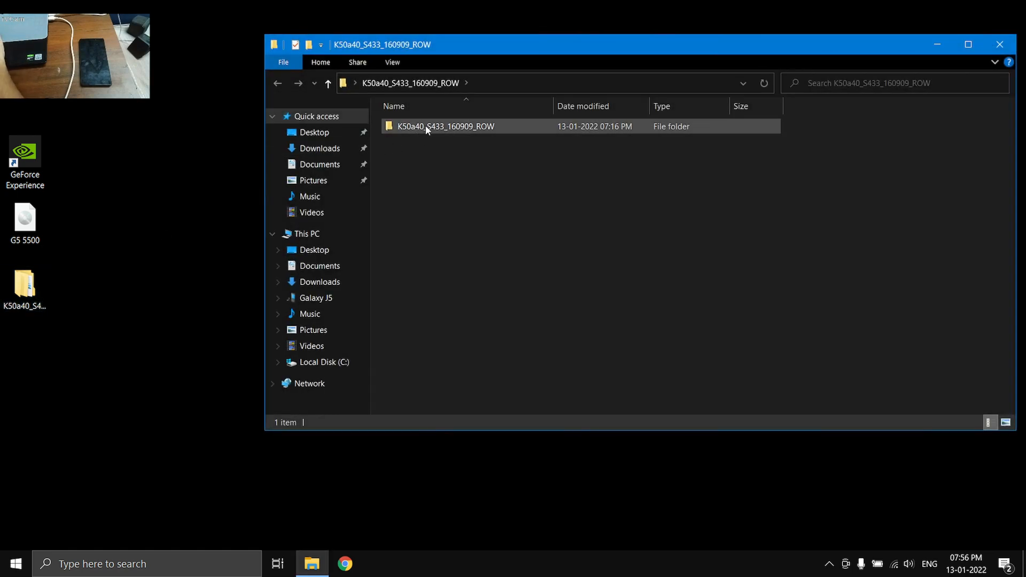
double_click(444, 126)
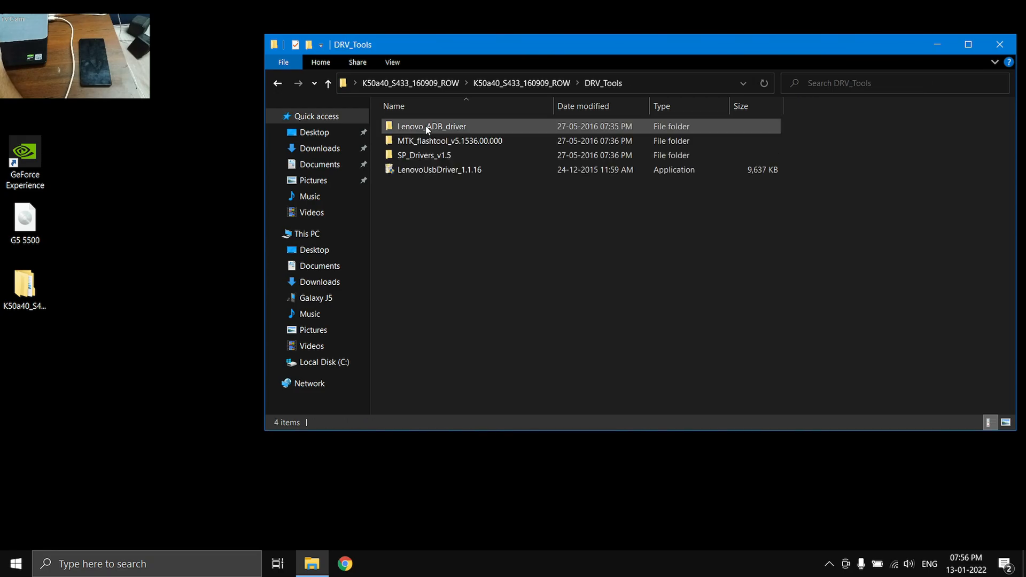
double_click(424, 155)
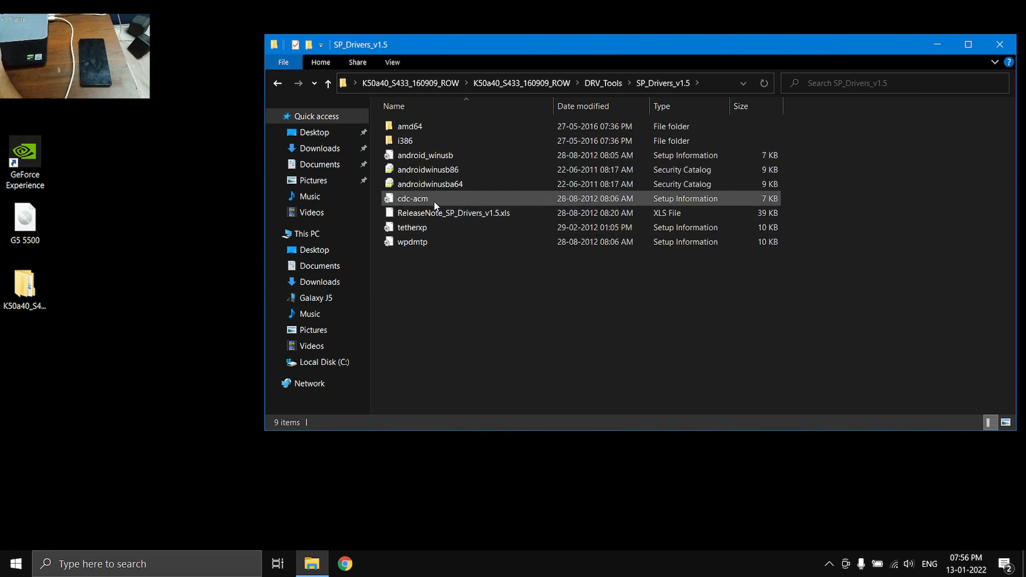
left_click(425, 155)
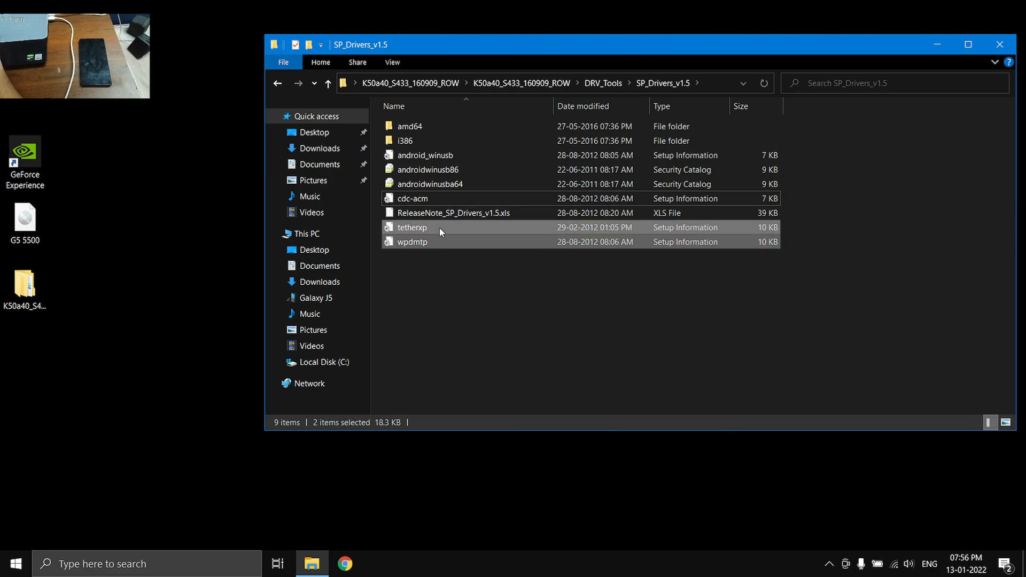
right_click(412, 241)
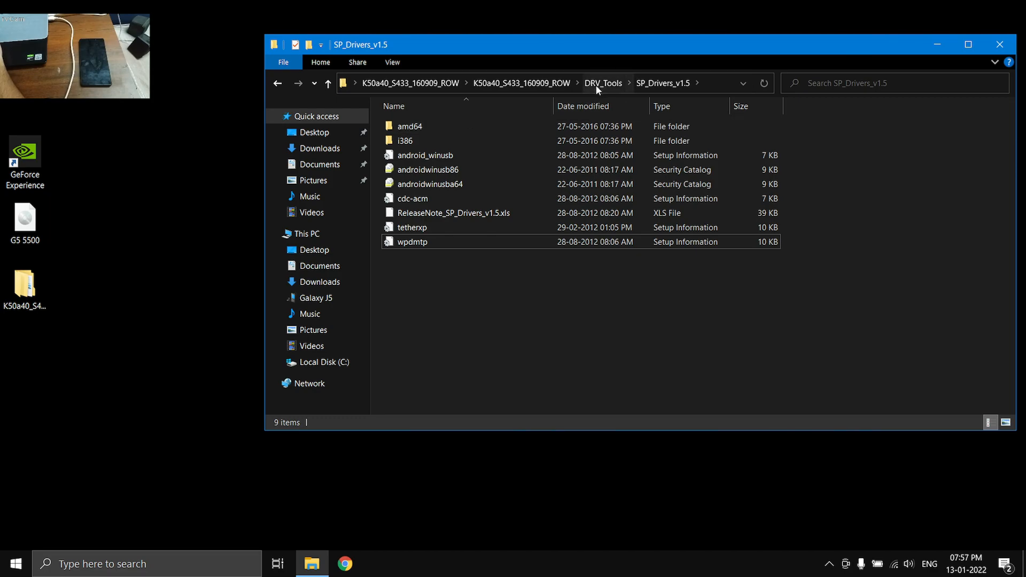
Navigate back through the ROM package to DRV_Tools › MTK_flashtool_v5.1536.00.000.
left_click(603, 84)
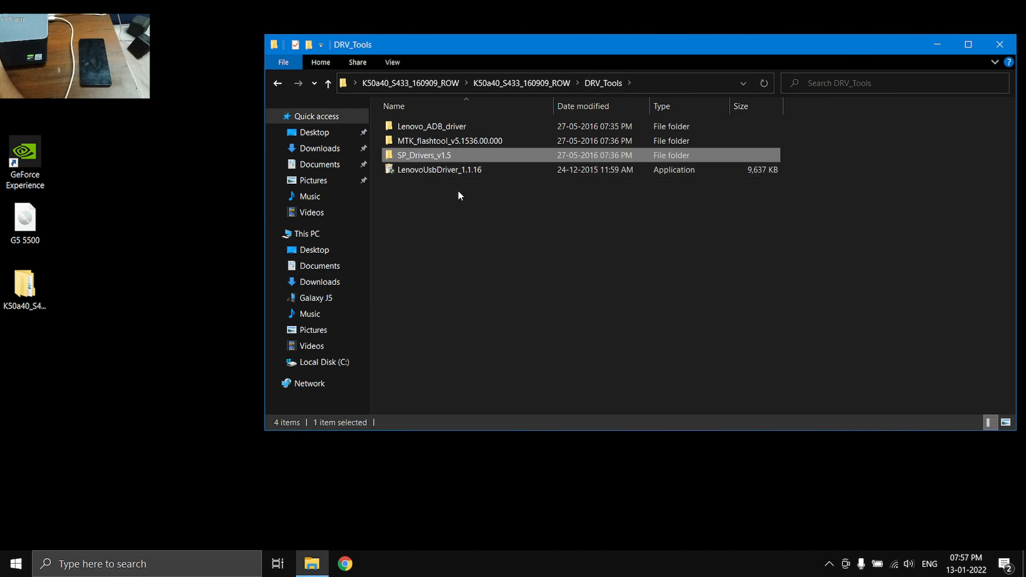
left_click(450, 141)
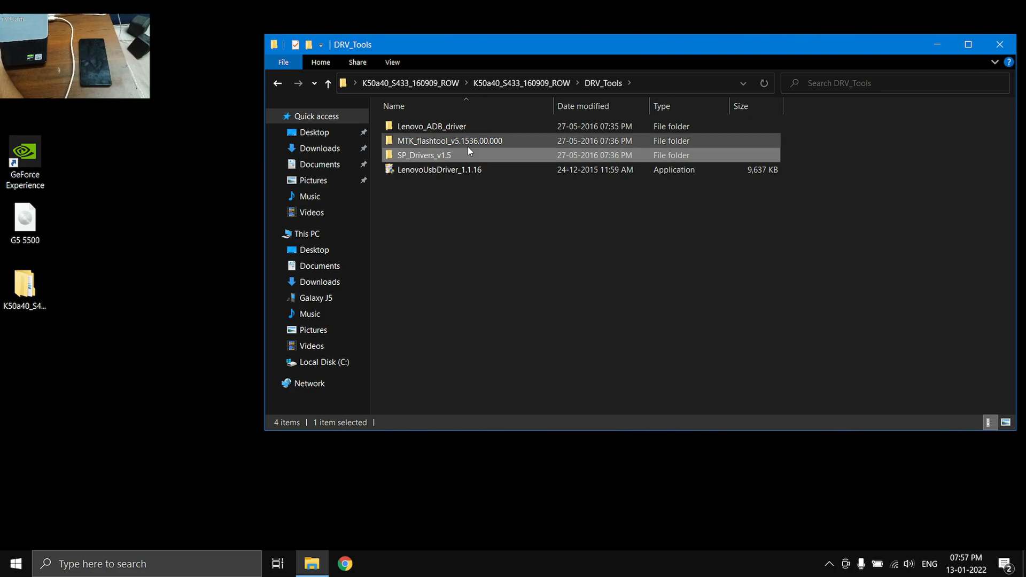
left_click(328, 83)
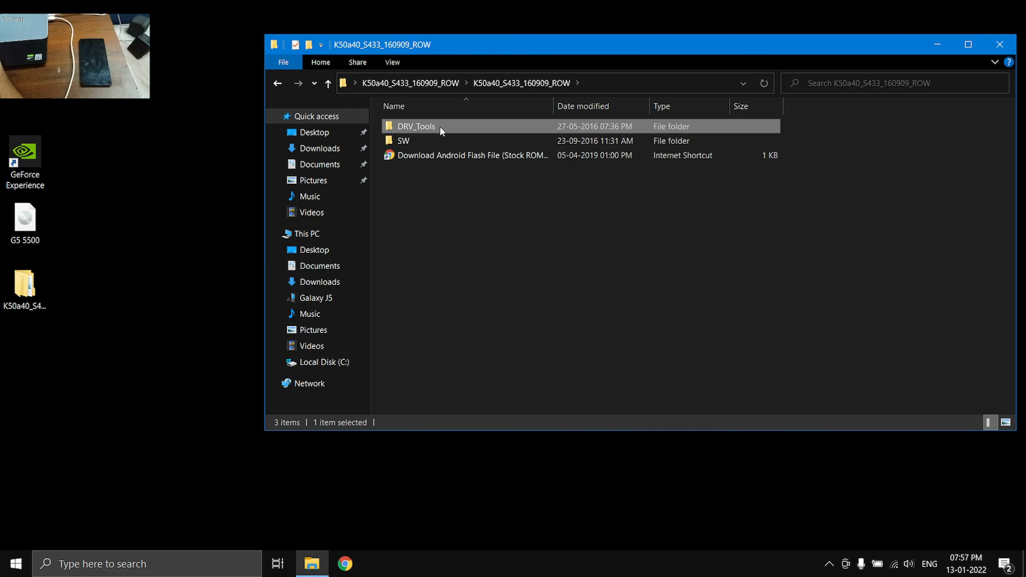
double_click(416, 127)
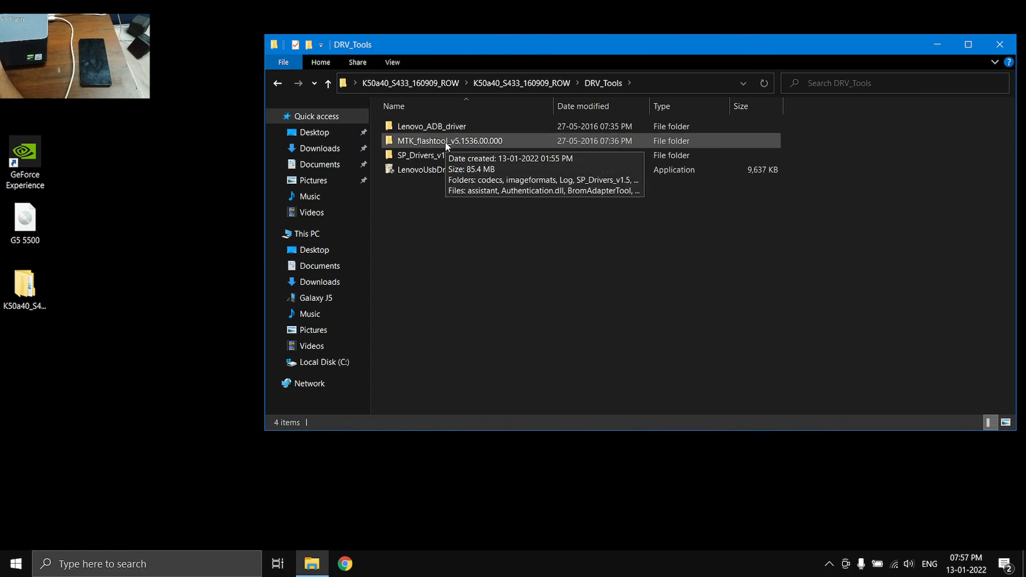
double_click(449, 141)
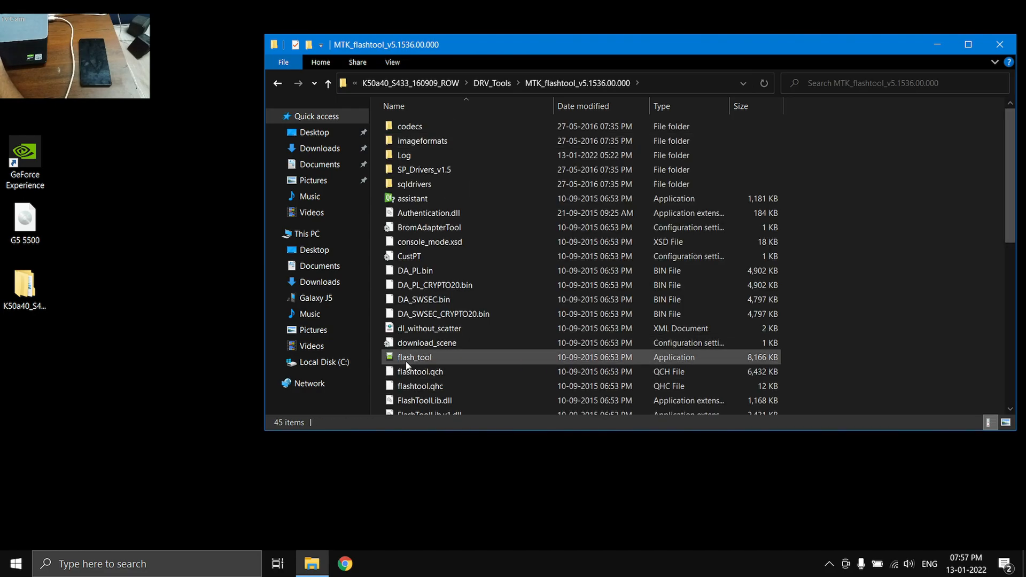
Launch flash_tool.exe and dismiss the missing scatter file warning.
double_click(415, 357)
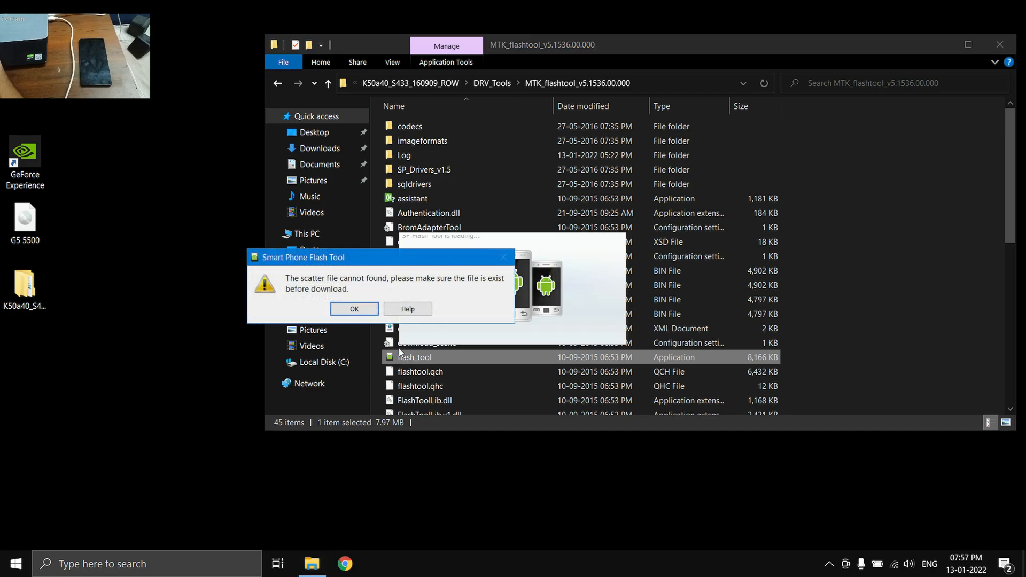
mouse_move(354, 309)
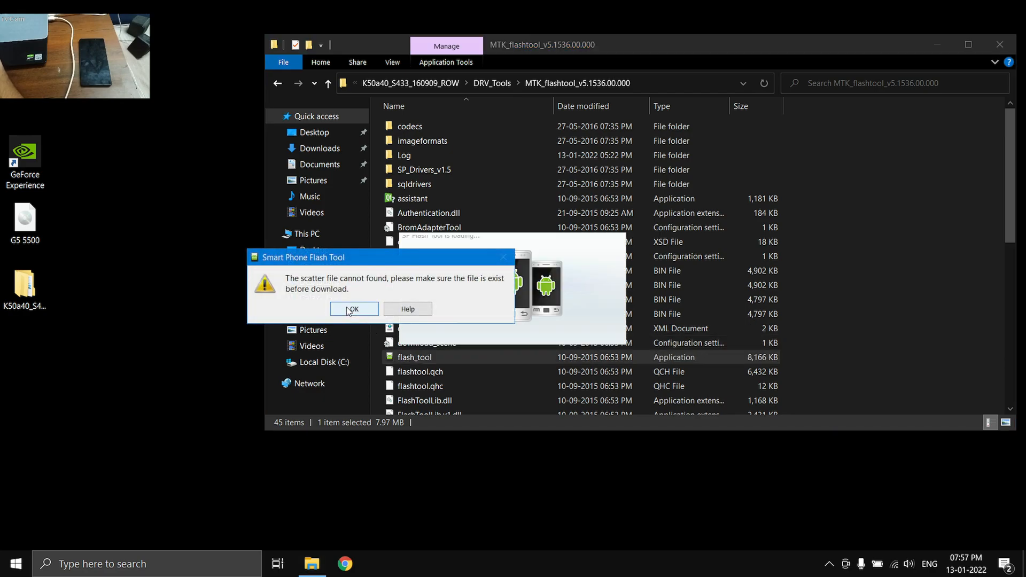
left_click(354, 309)
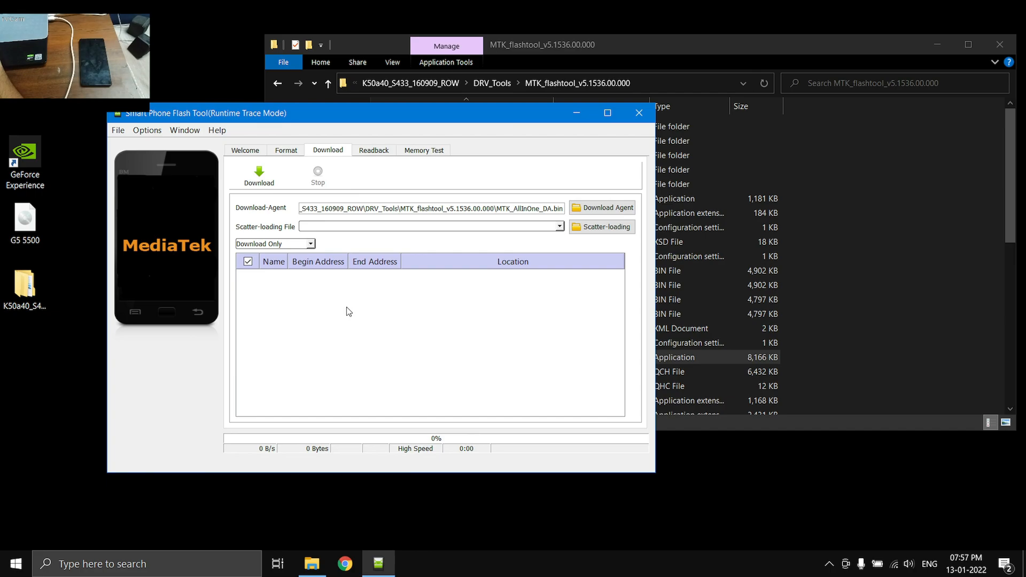
mouse_move(364, 247)
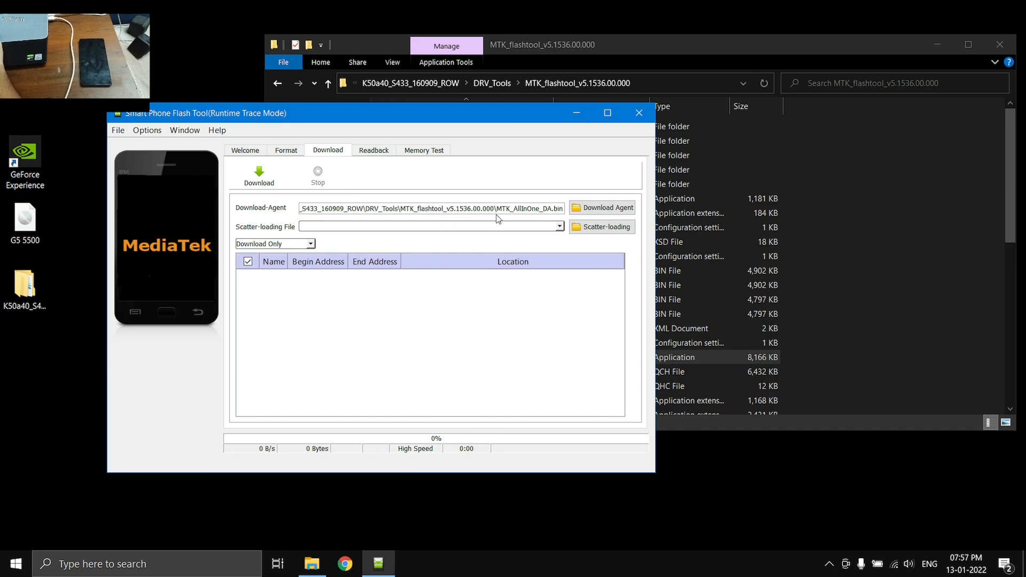
mouse_move(530, 243)
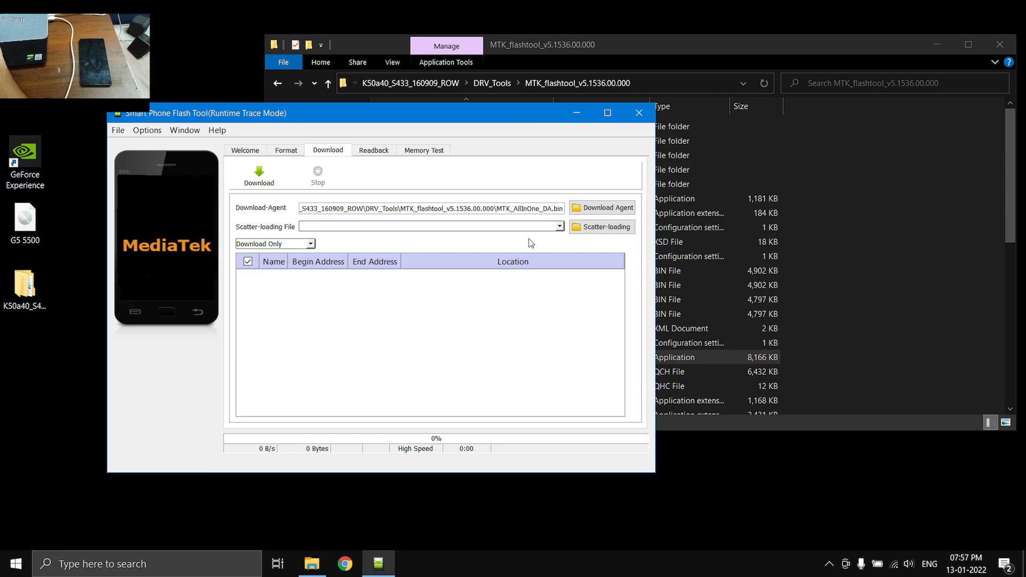
mouse_move(589, 241)
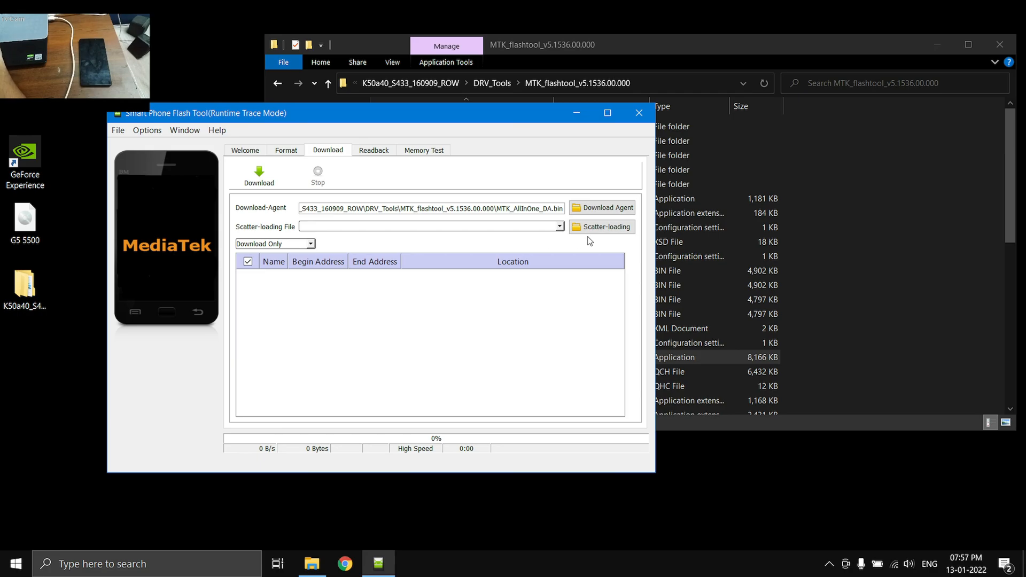
Load MT6752_Android_scatter from SW\target_bin, filling the partition list preloader to userdata.
left_click(605, 227)
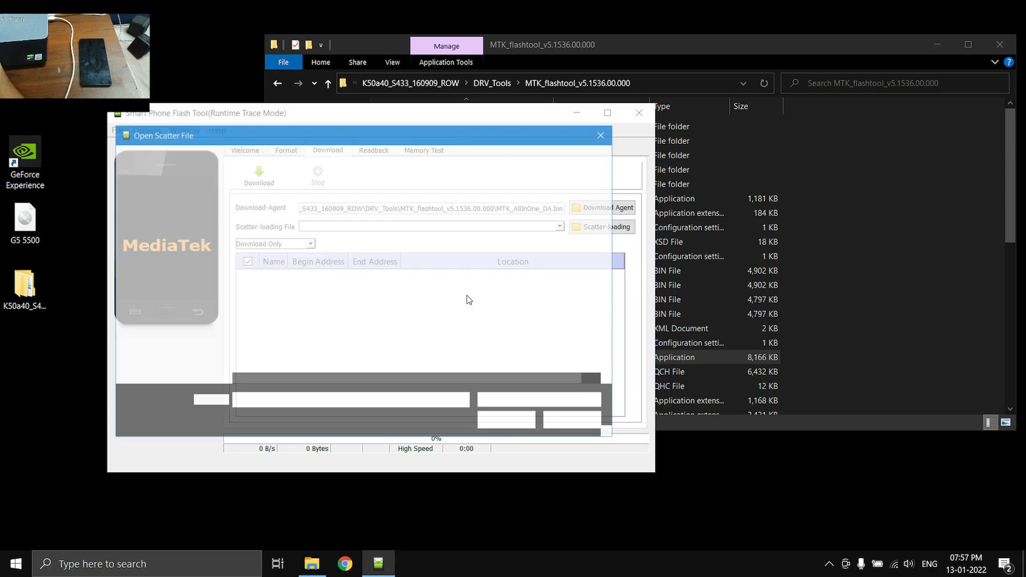
left_click(601, 227)
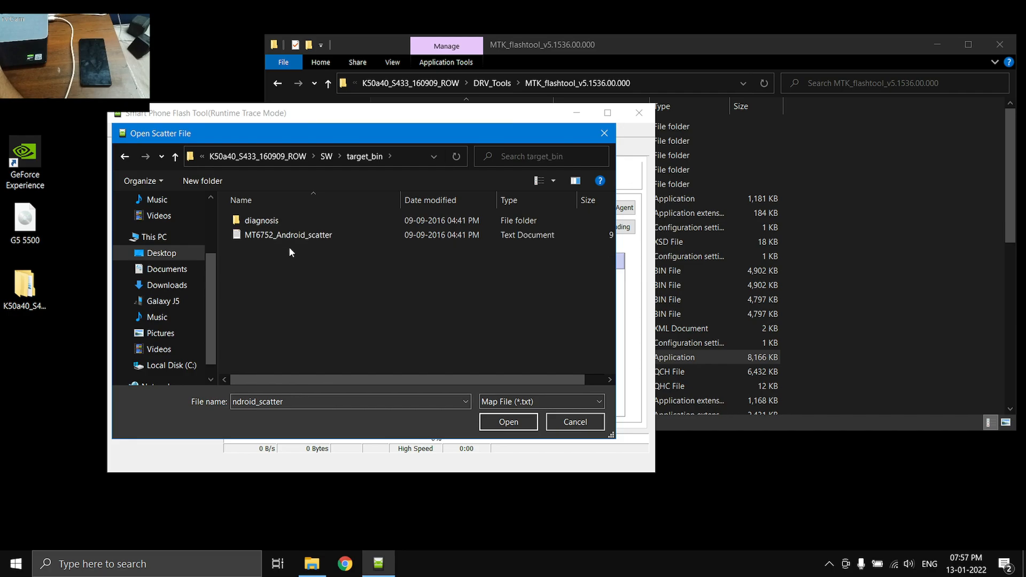
left_click(288, 234)
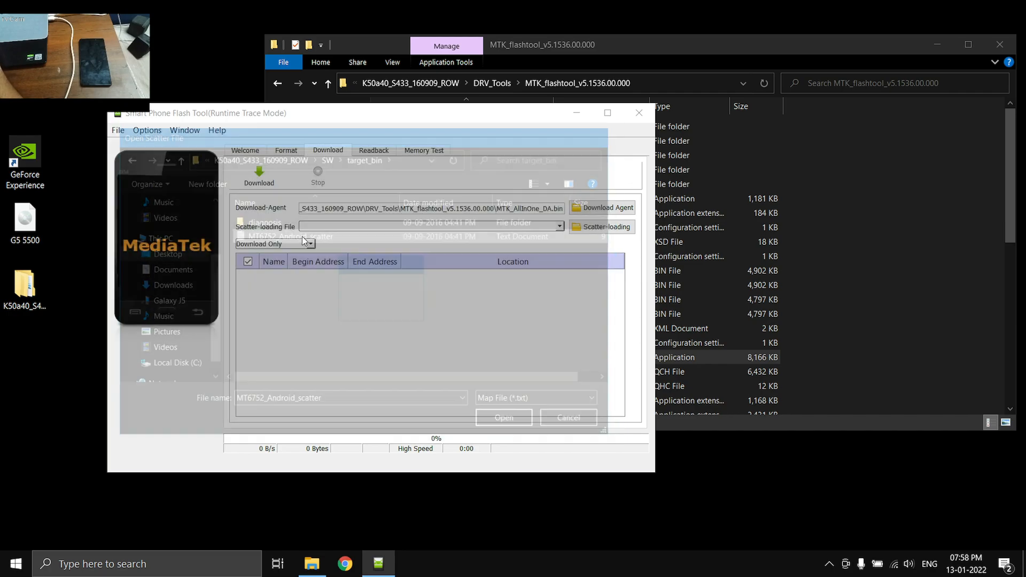
left_click(504, 418)
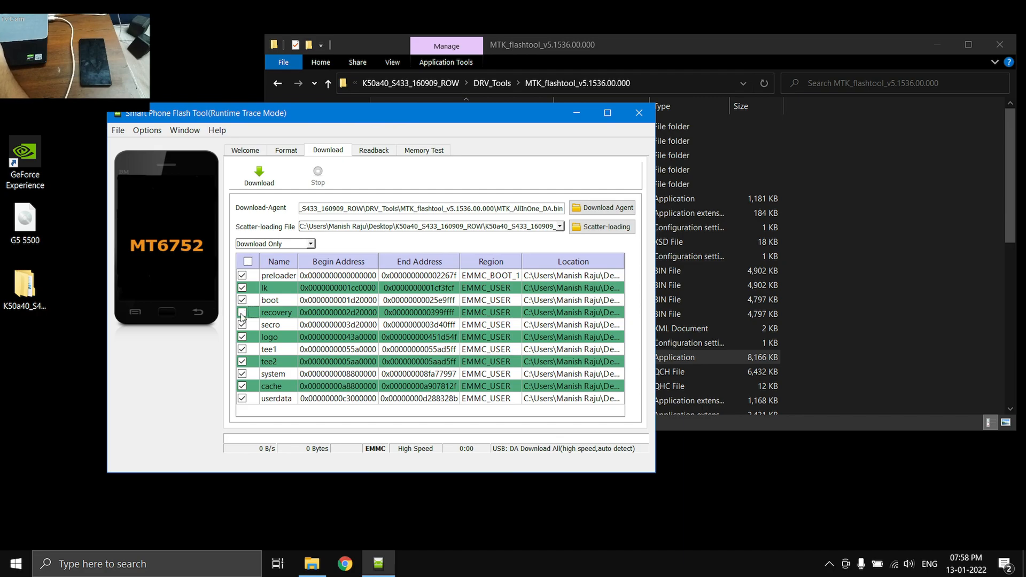
Untick the recovery partition and keep the mode at Download Only.
left_click(242, 313)
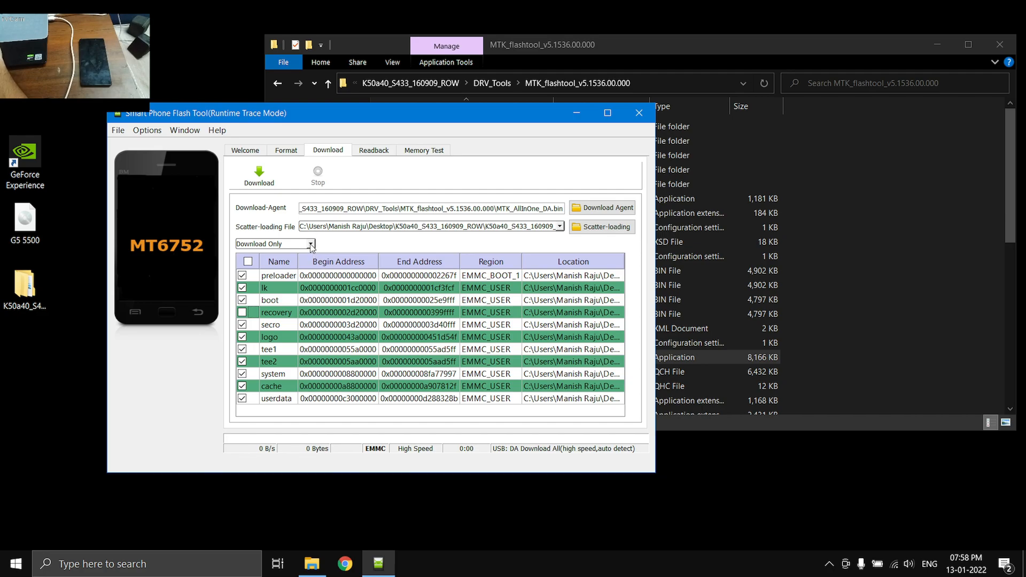
left_click(308, 243)
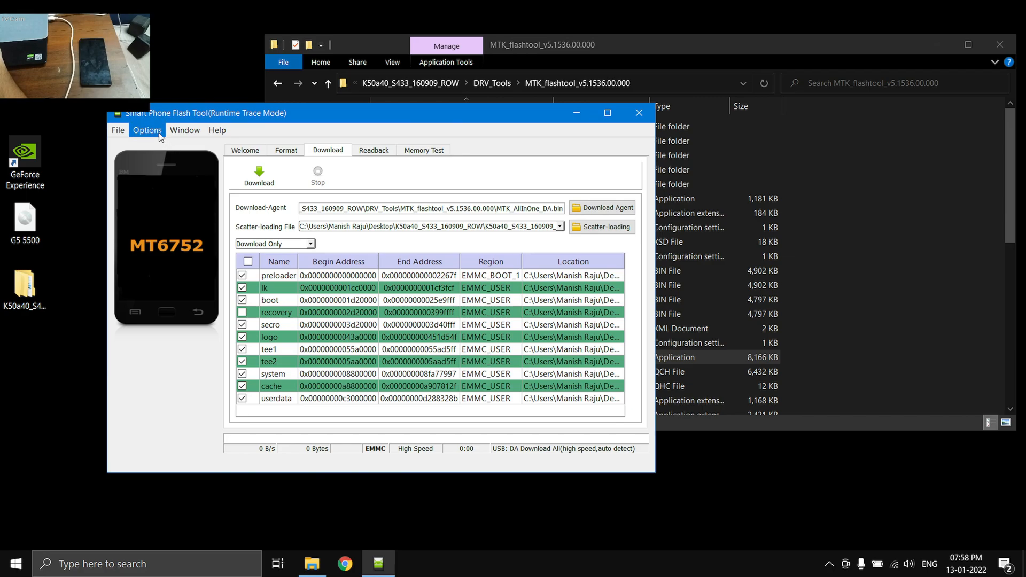
left_click(147, 130)
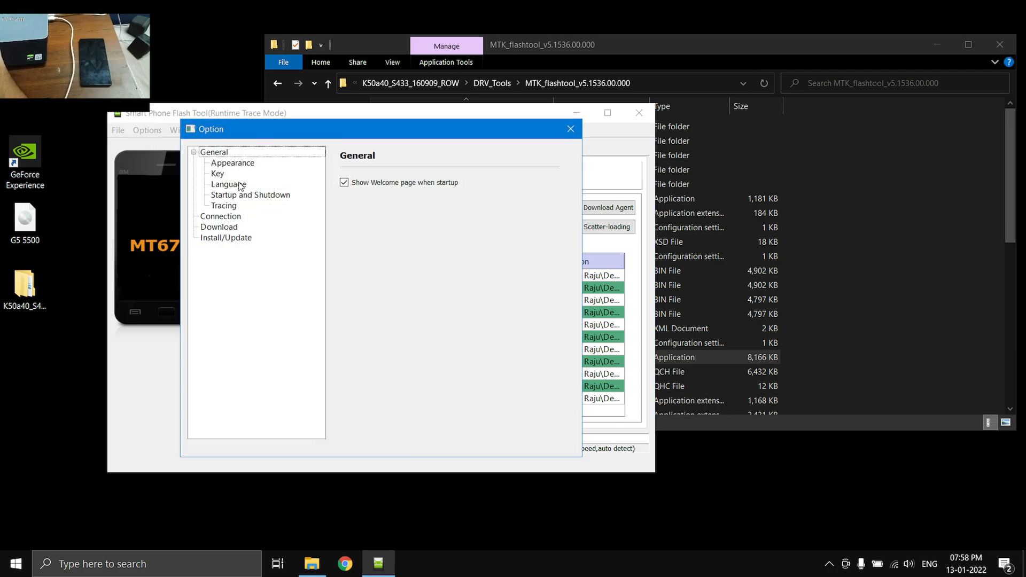
left_click(219, 227)
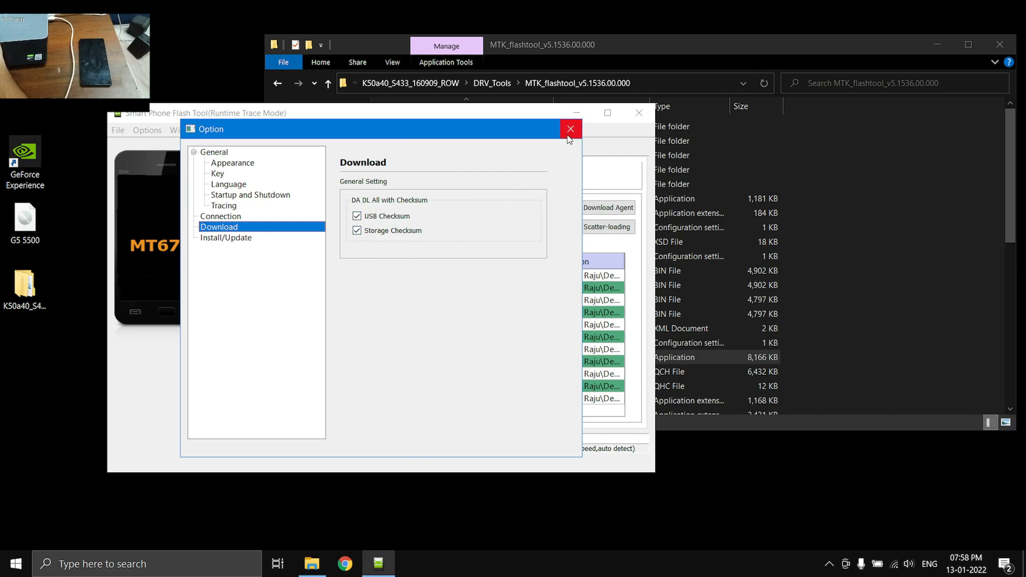
left_click(570, 128)
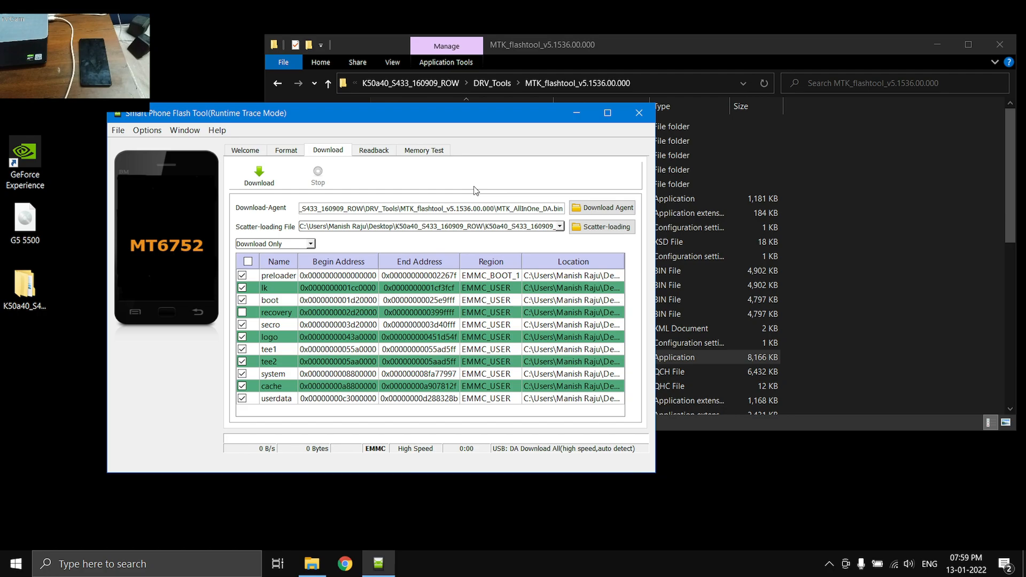
mouse_move(259, 173)
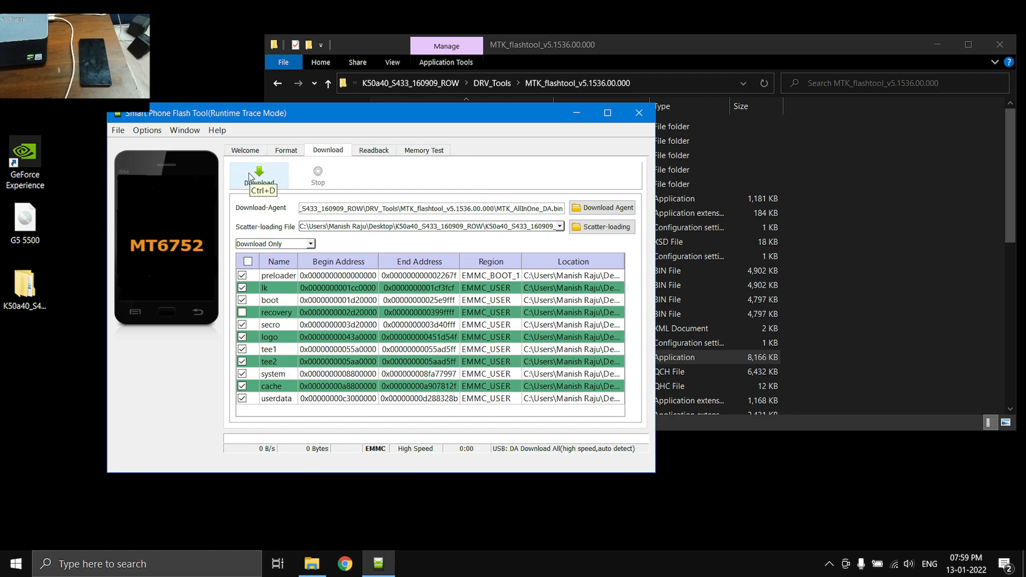
Flash the stock ROM, confirm Download Ok, and return to File Explorer.
left_click(258, 173)
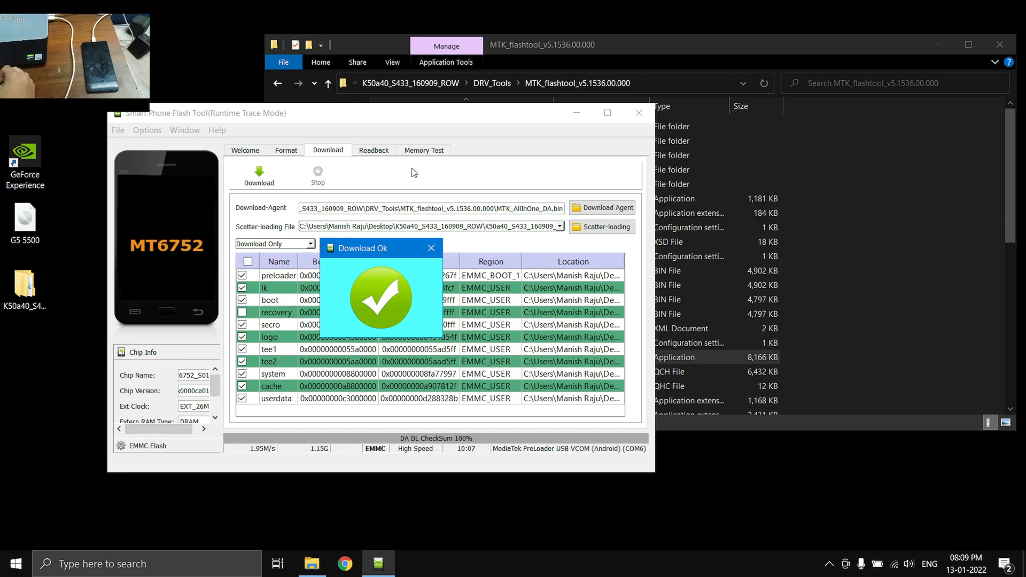
left_click(431, 247)
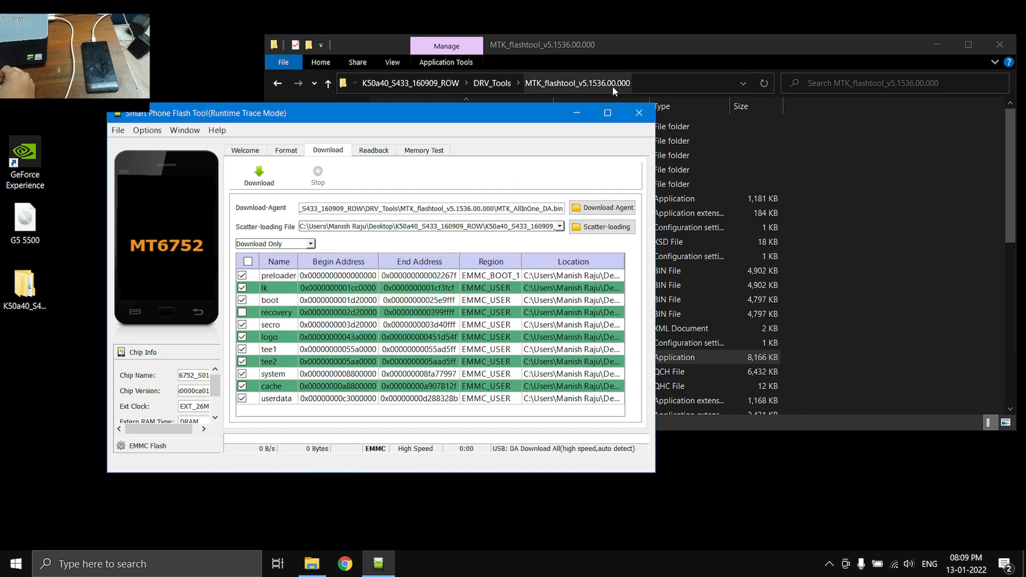
left_click(639, 113)
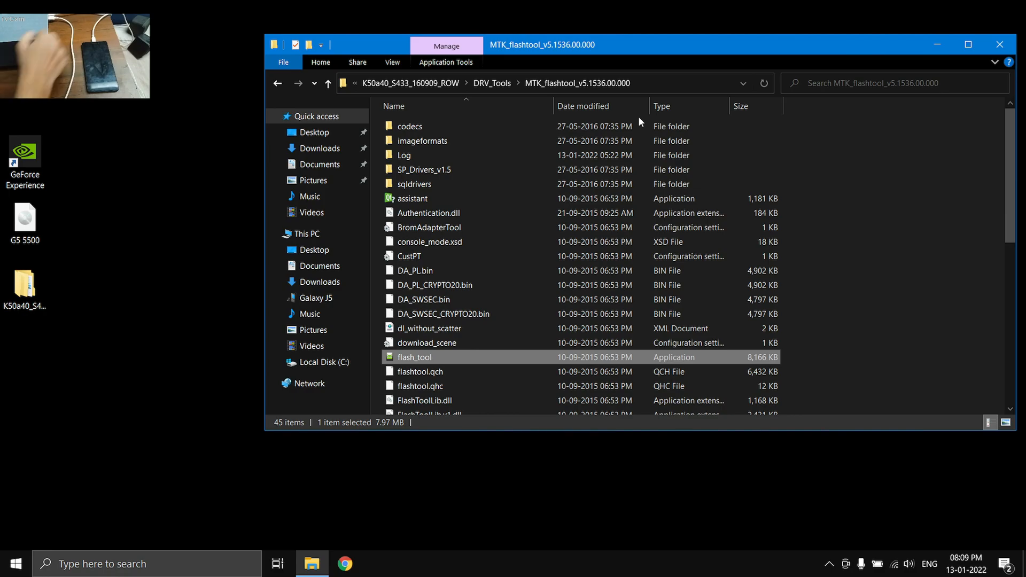